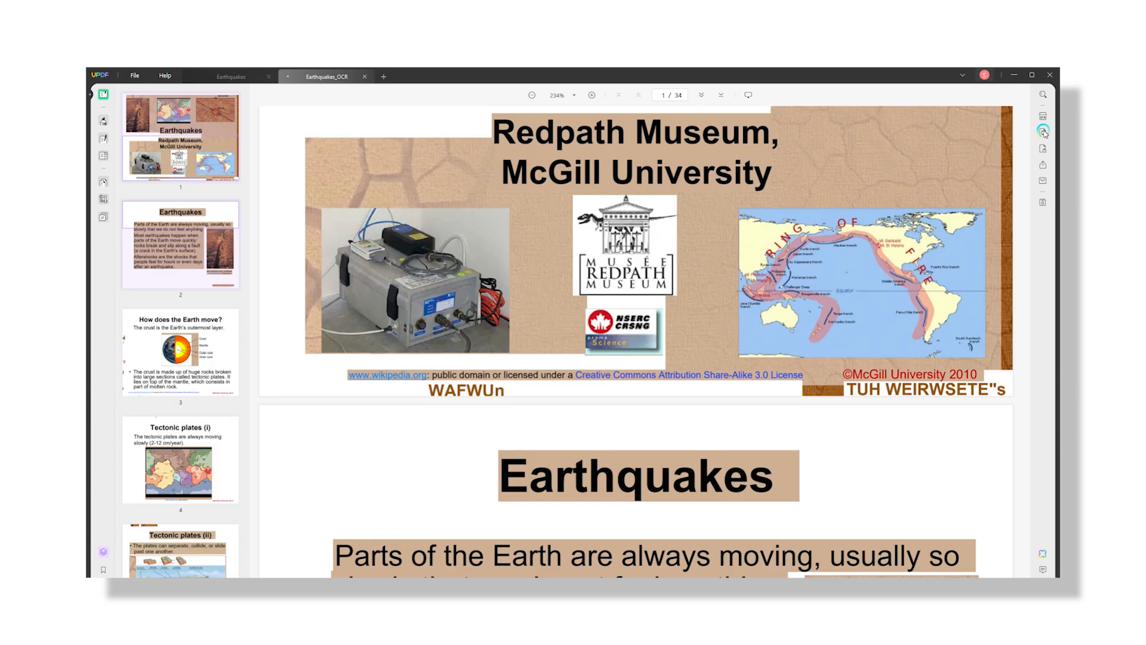
Step: Set the document open password 'password' on Earthquakes_OCR, apply it and save
click(1043, 131)
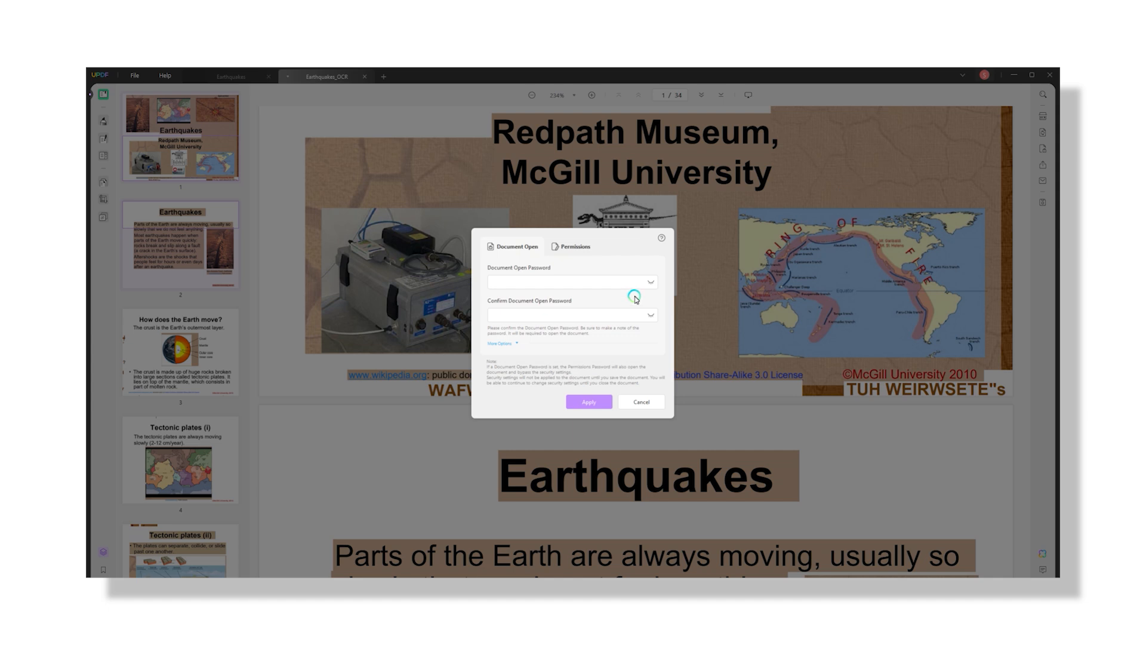
text(password)
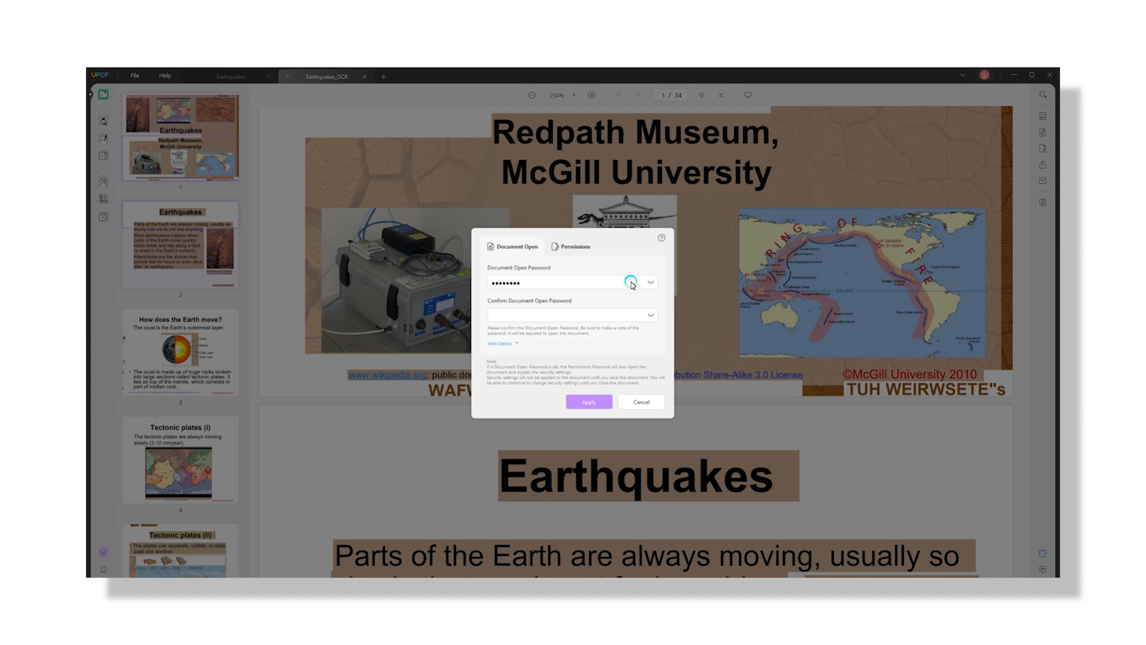
click(589, 401)
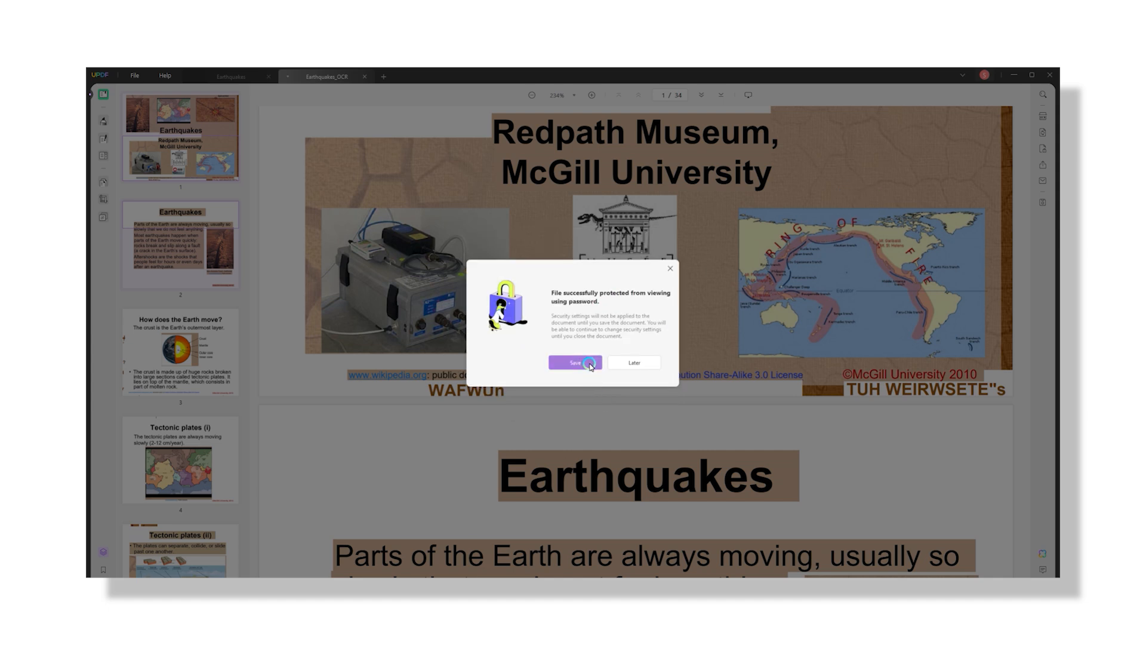
click(573, 363)
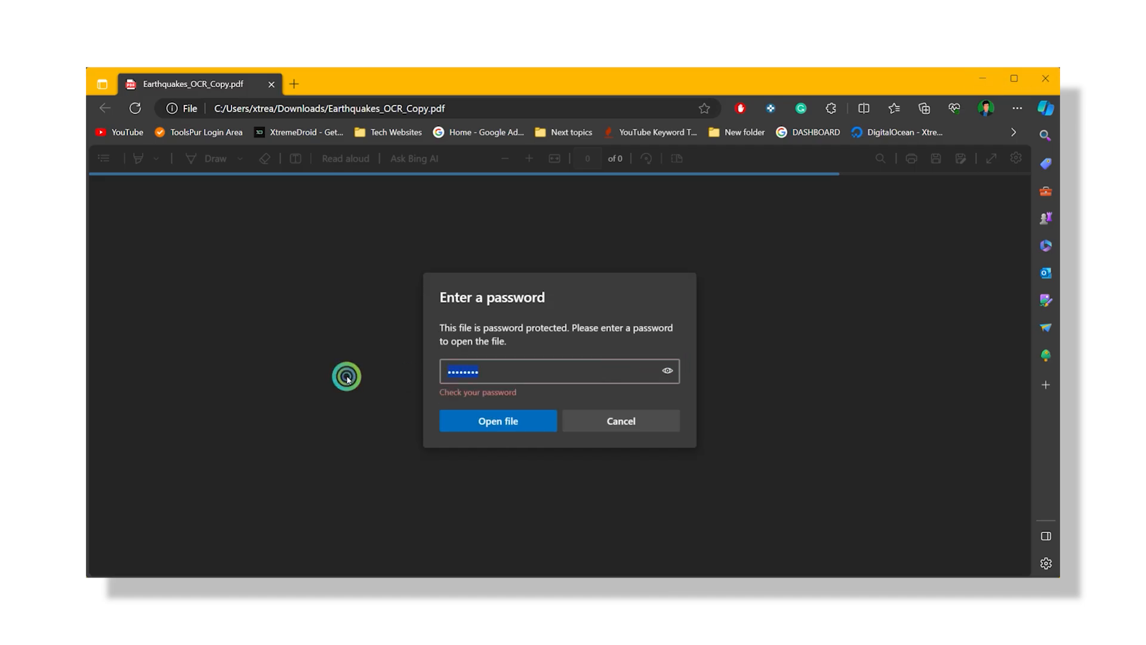
click(497, 420)
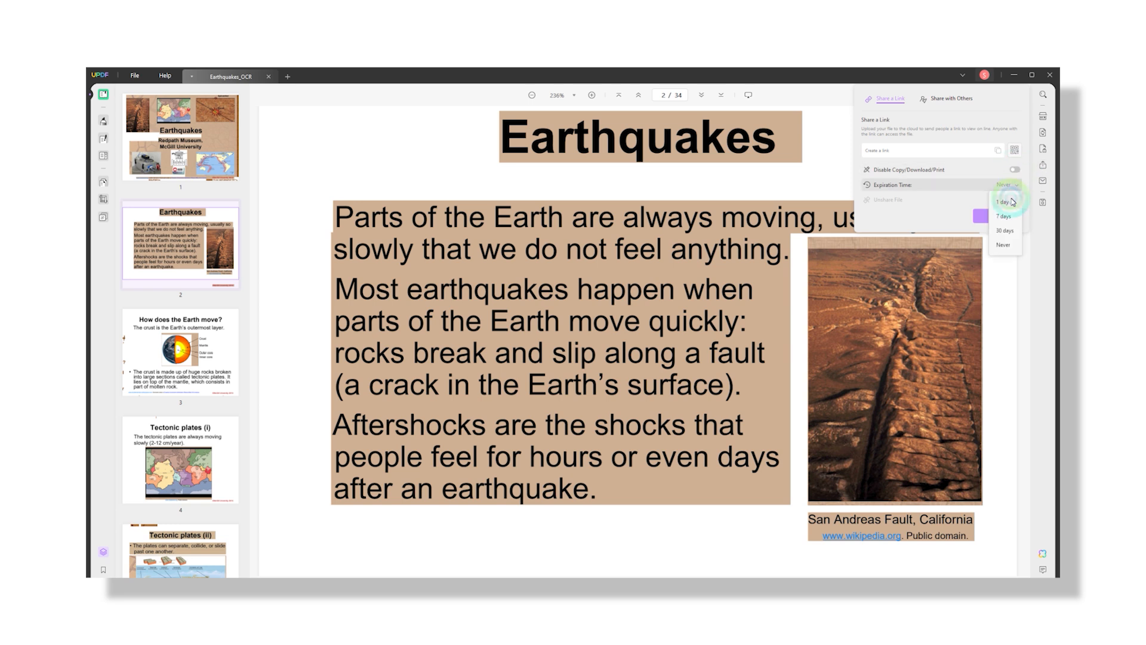
Step: Set the share link's expiration time to 1 day
click(1003, 201)
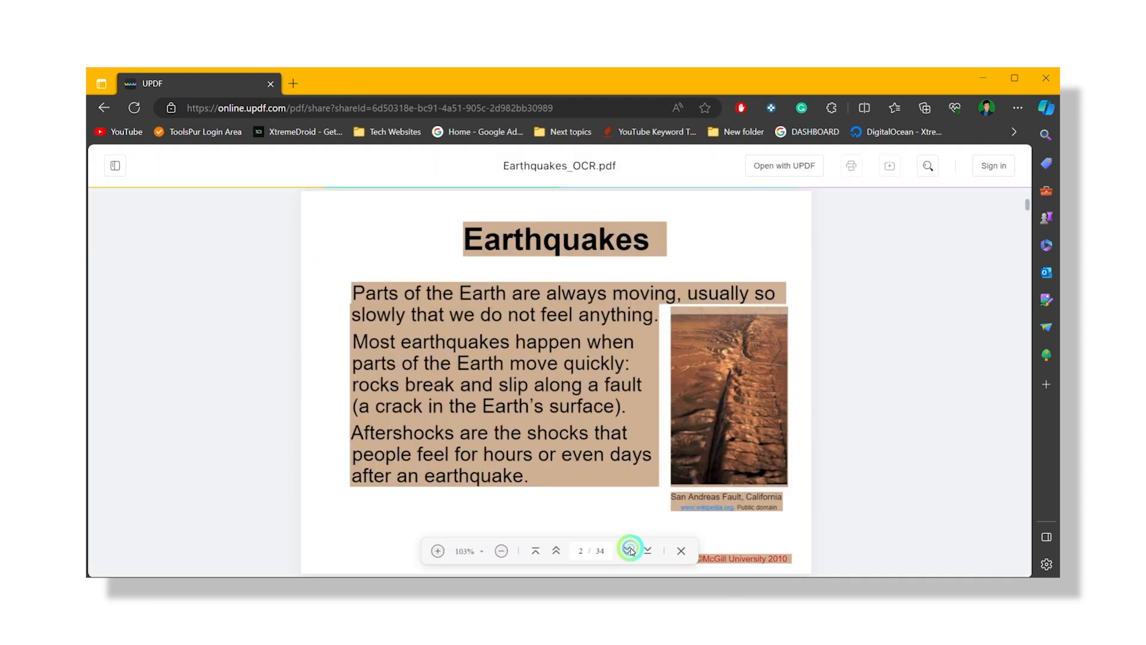
Step: Show page thumbnails beside the shared PDF, dismiss the sign-in prompt, then start signing in
click(115, 165)
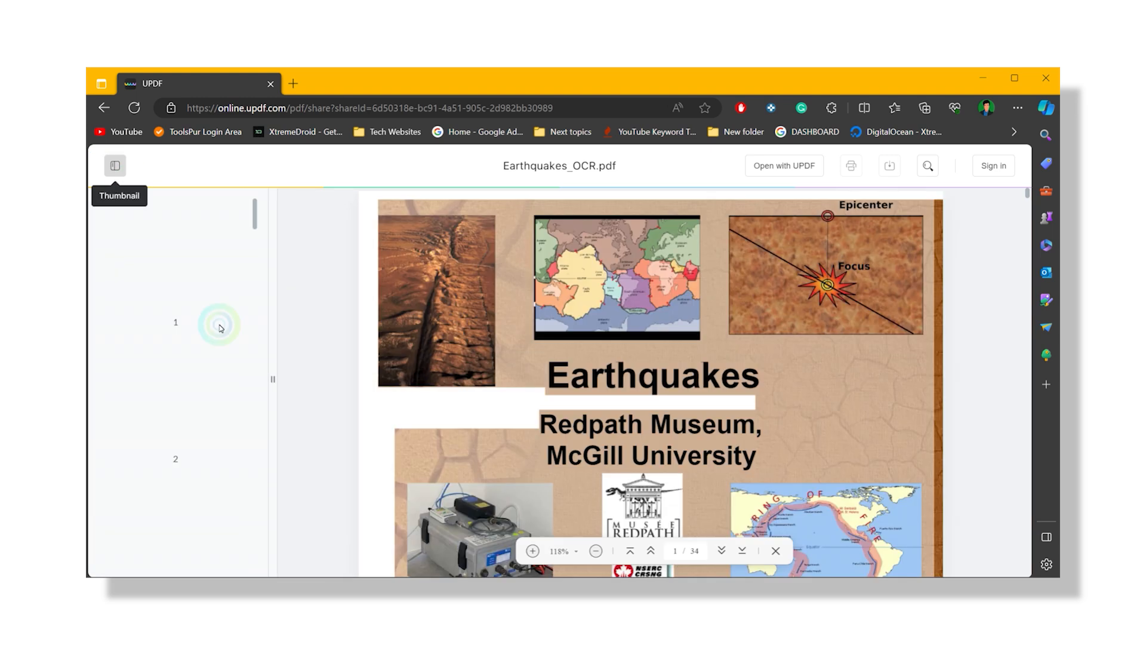
click(992, 165)
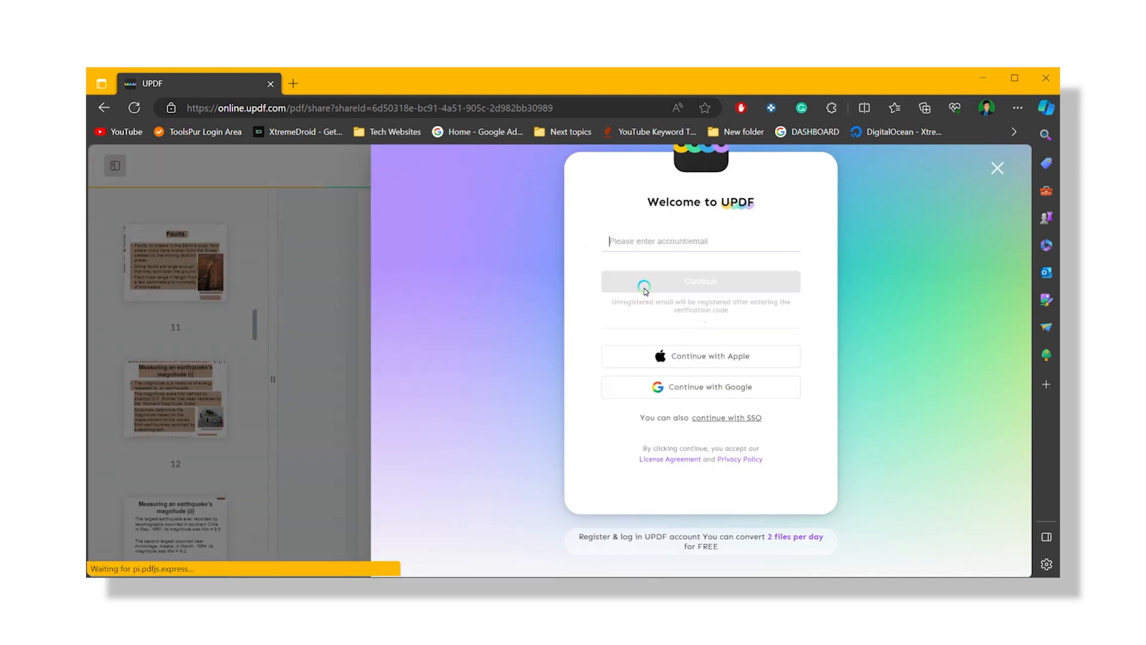
click(997, 168)
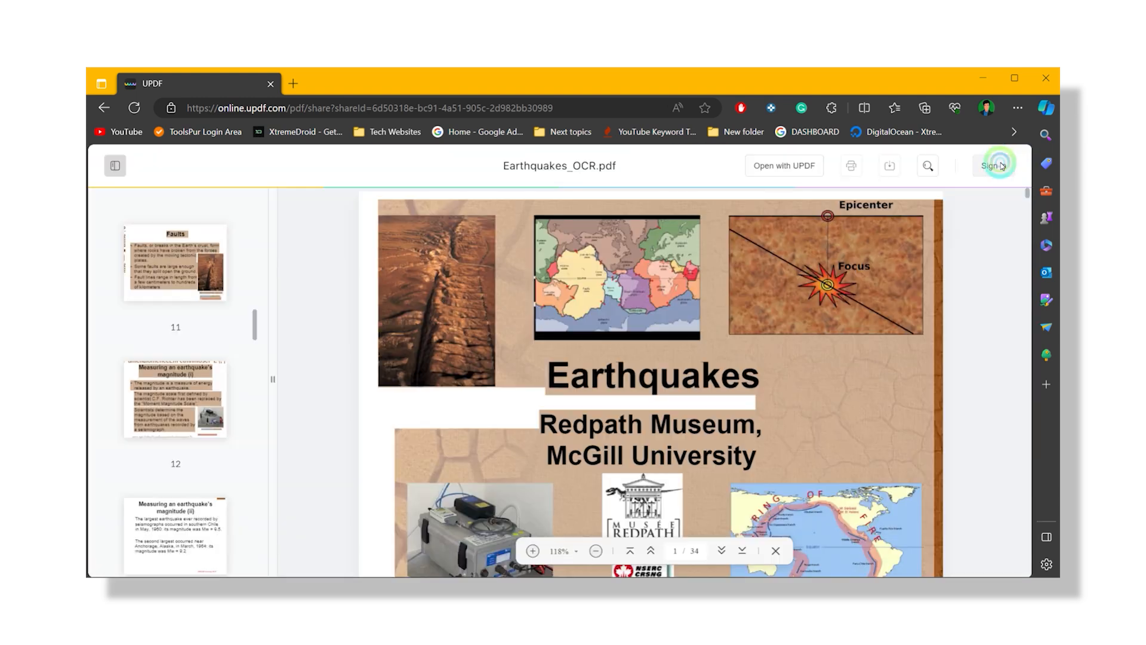
click(994, 165)
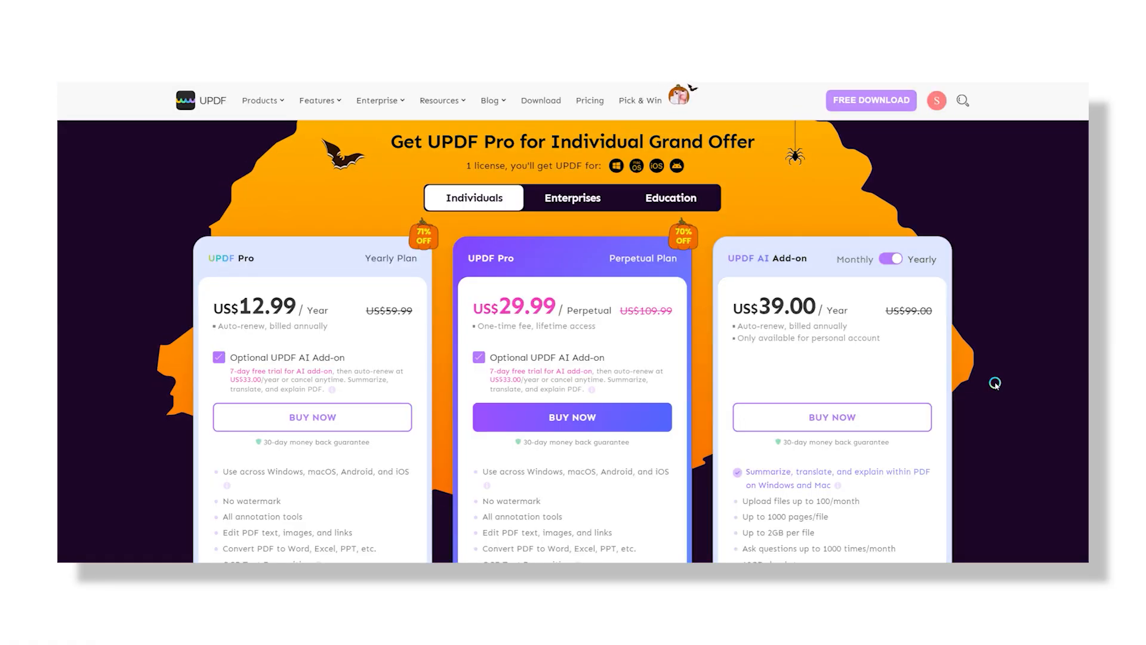
Step: Scroll the pricing page to the Yearly, Perpetual and AI Add-on feature lists
scroll(down, 3)
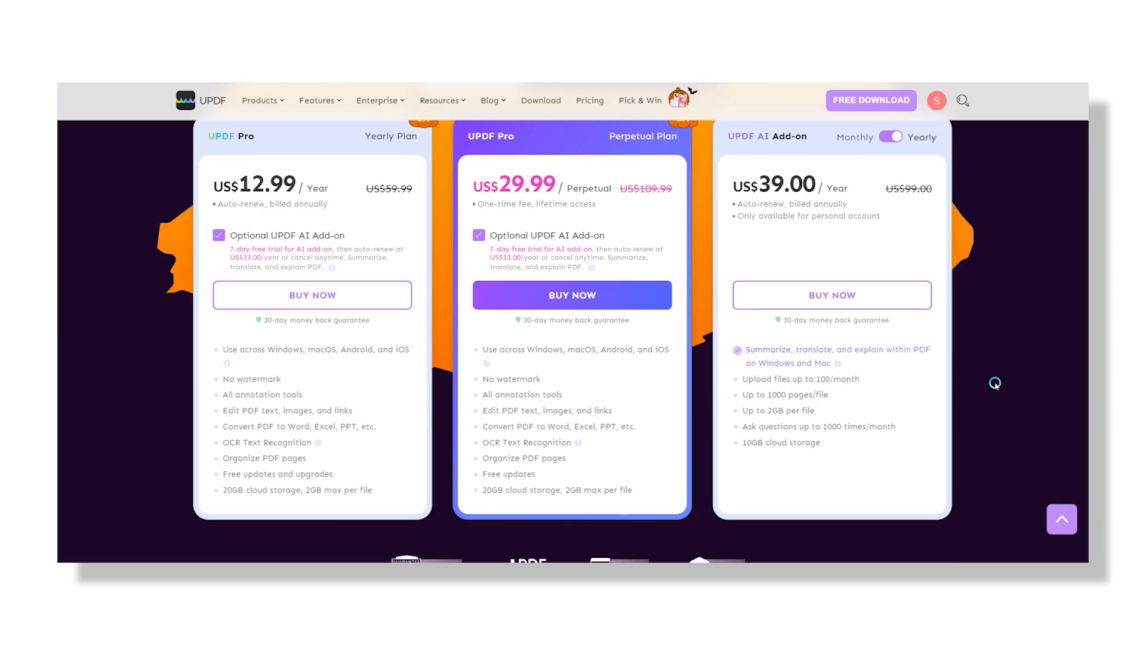